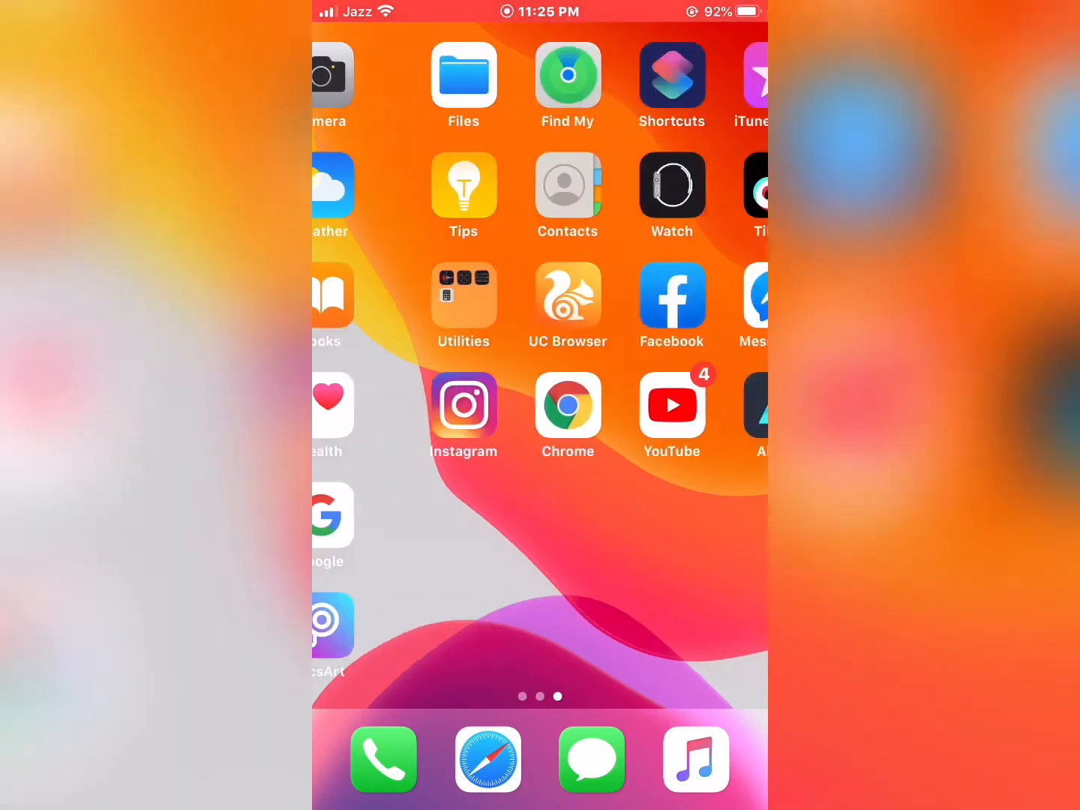
Step: Swipe across the Home Screen to reach the Photos app
scroll(left, 3)
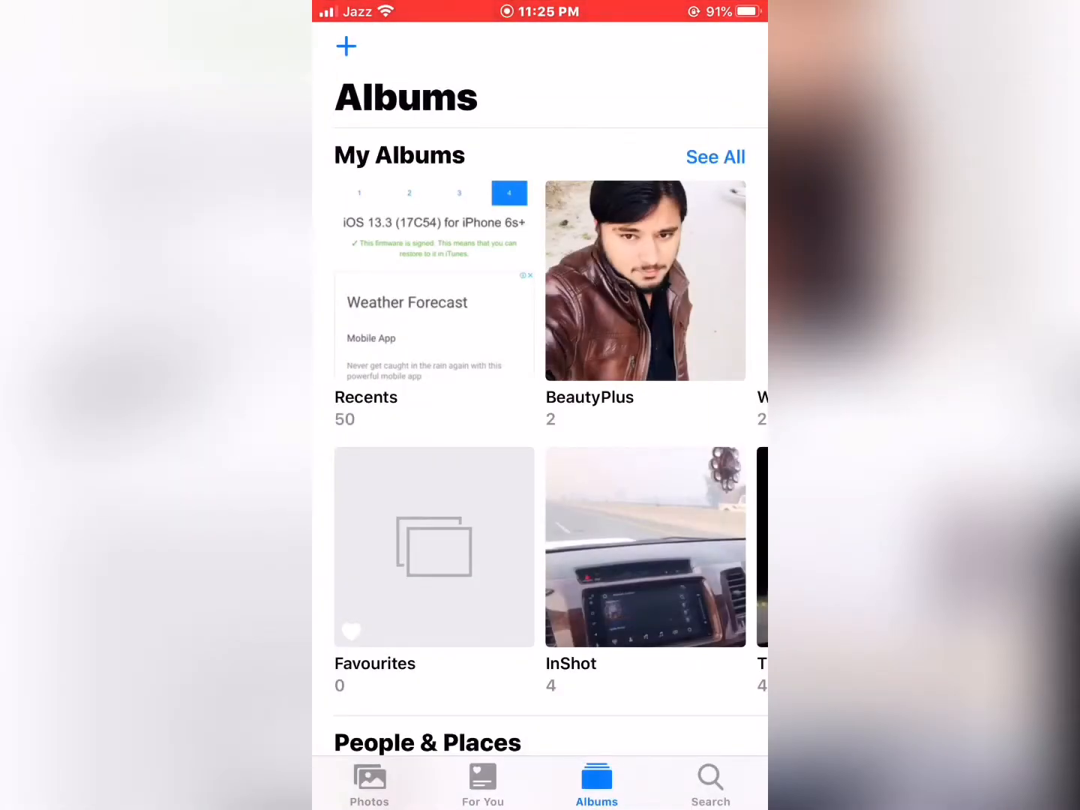
Step: Open the BeautyPlus album's first selfie and show its share sheet
click(645, 280)
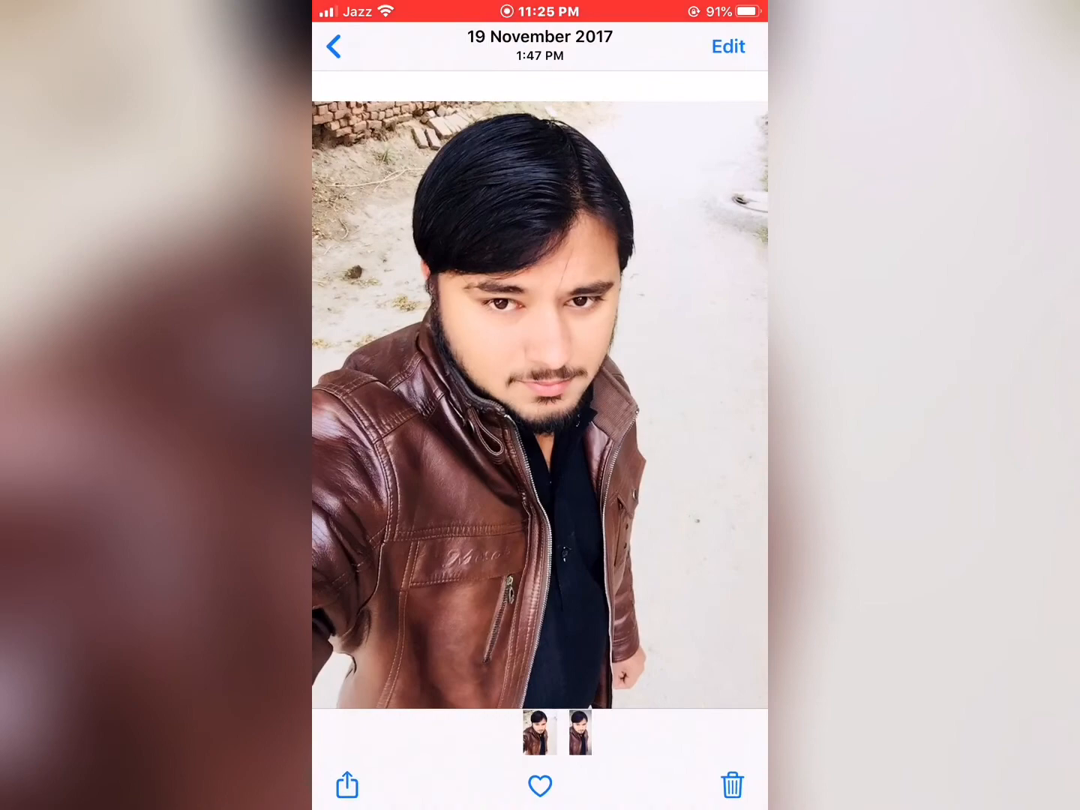
click(347, 786)
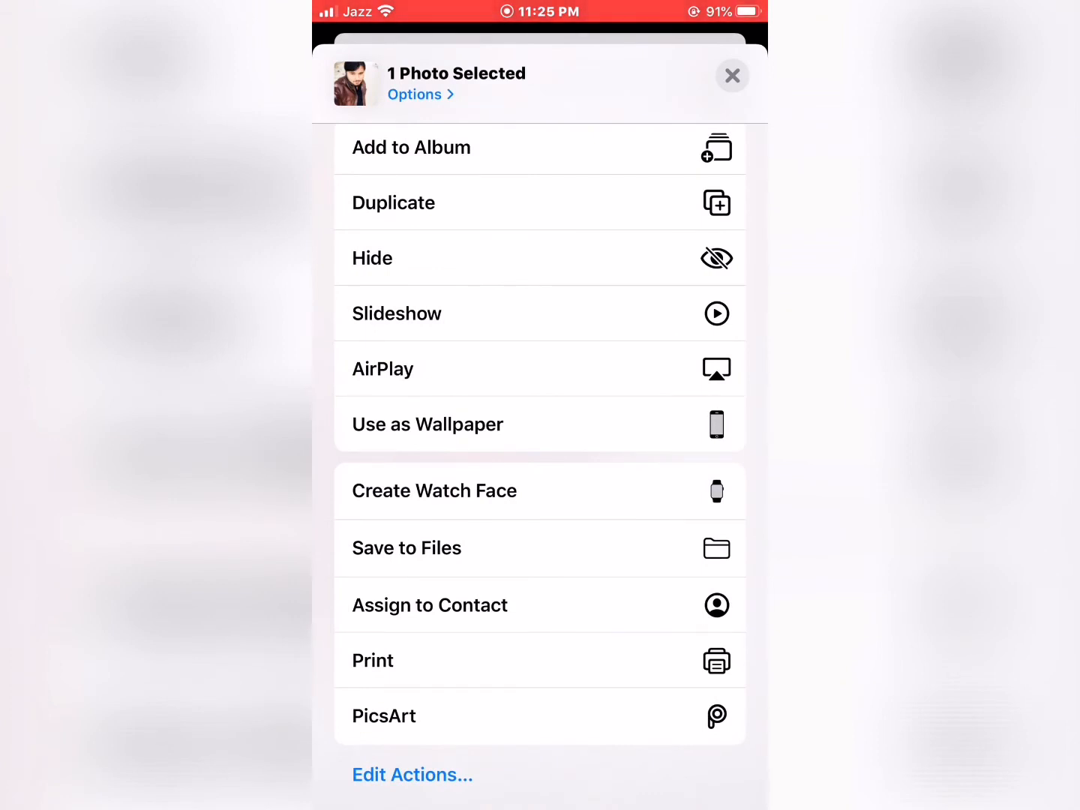
Step: Hide the first selfie, then hide the second and confirm Hide Photo
click(373, 258)
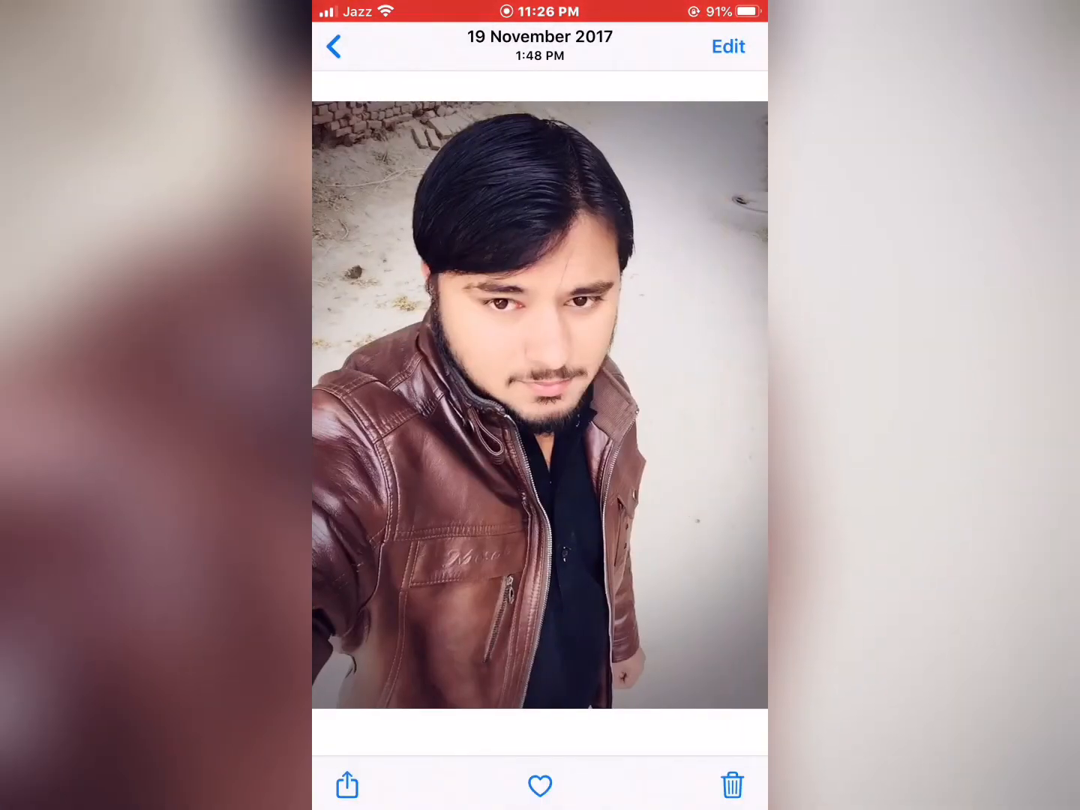
click(347, 785)
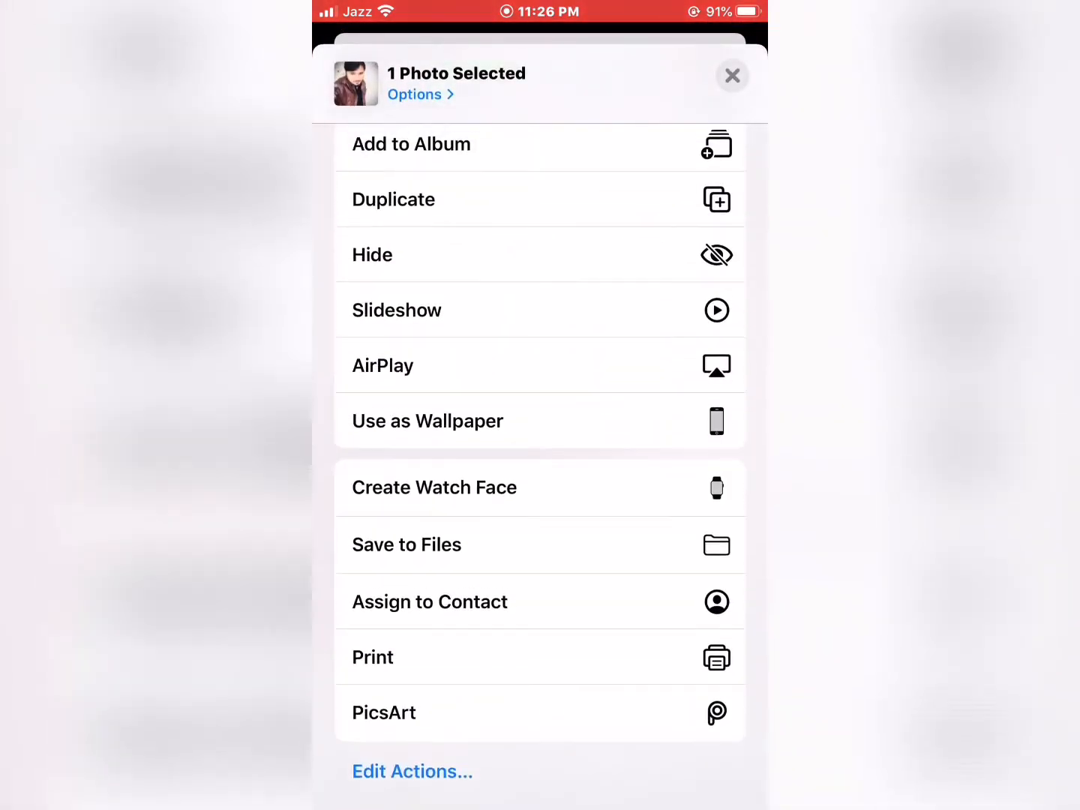
click(372, 255)
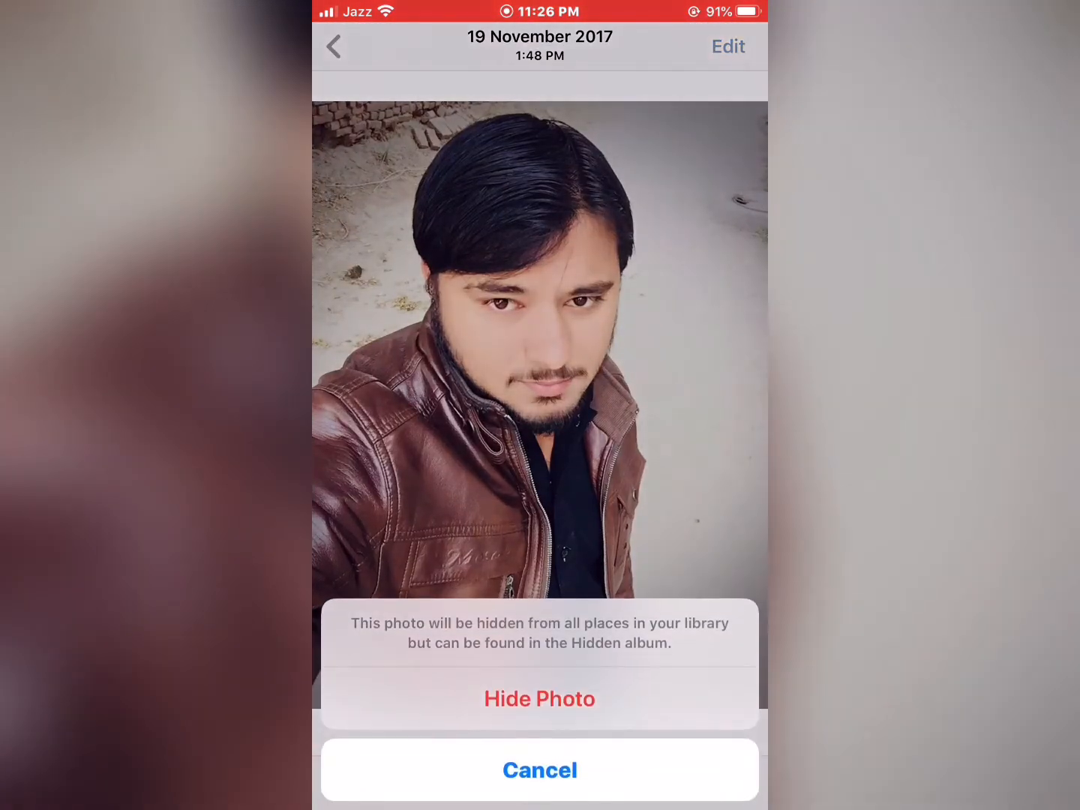
click(539, 698)
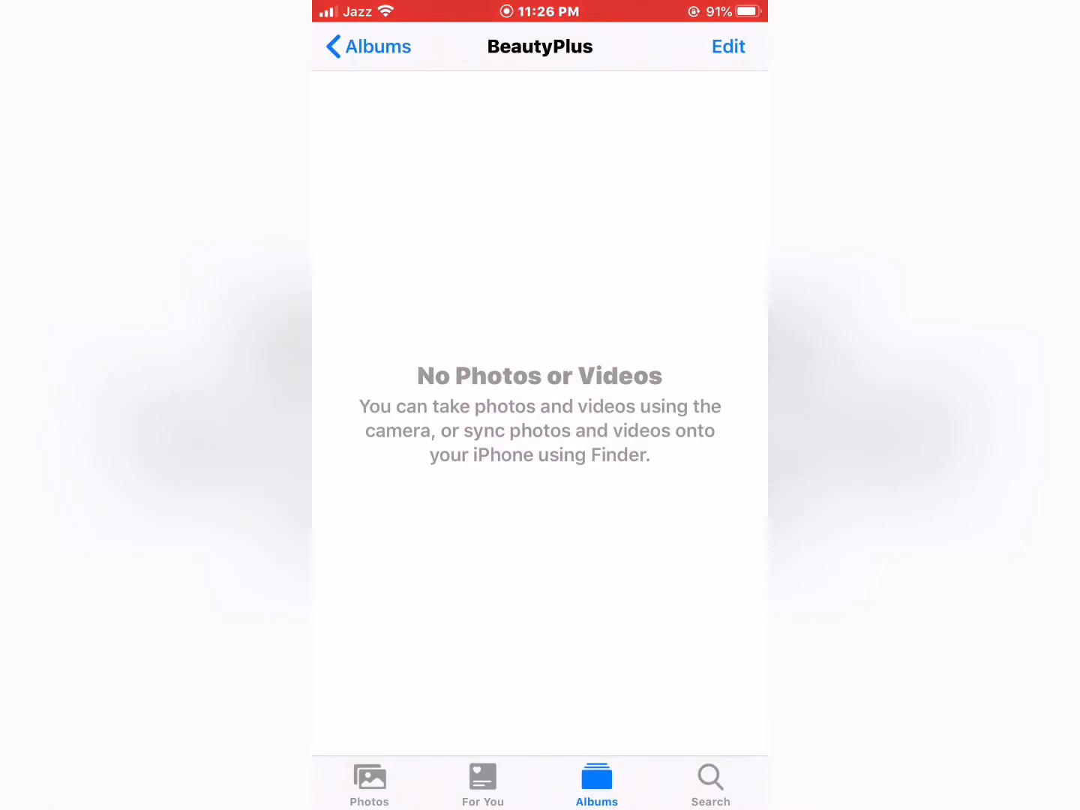
Step: Return to Albums and open the Hidden album under Other Albums
click(369, 46)
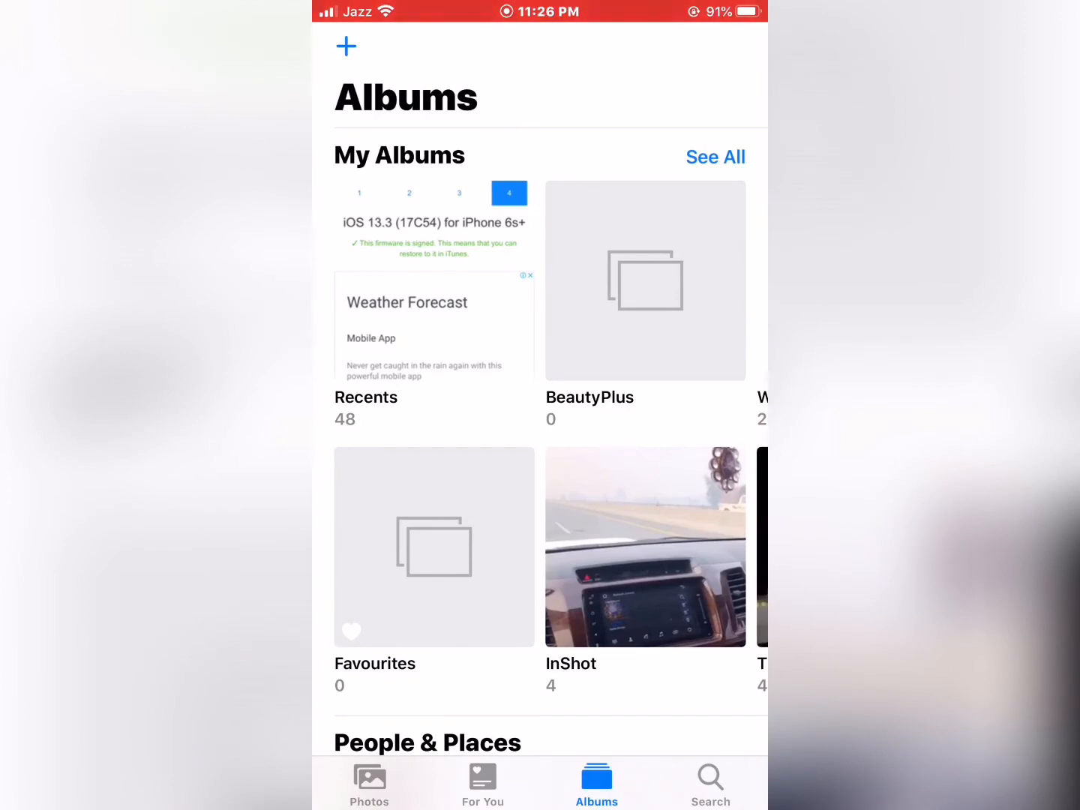
scroll(down, 3)
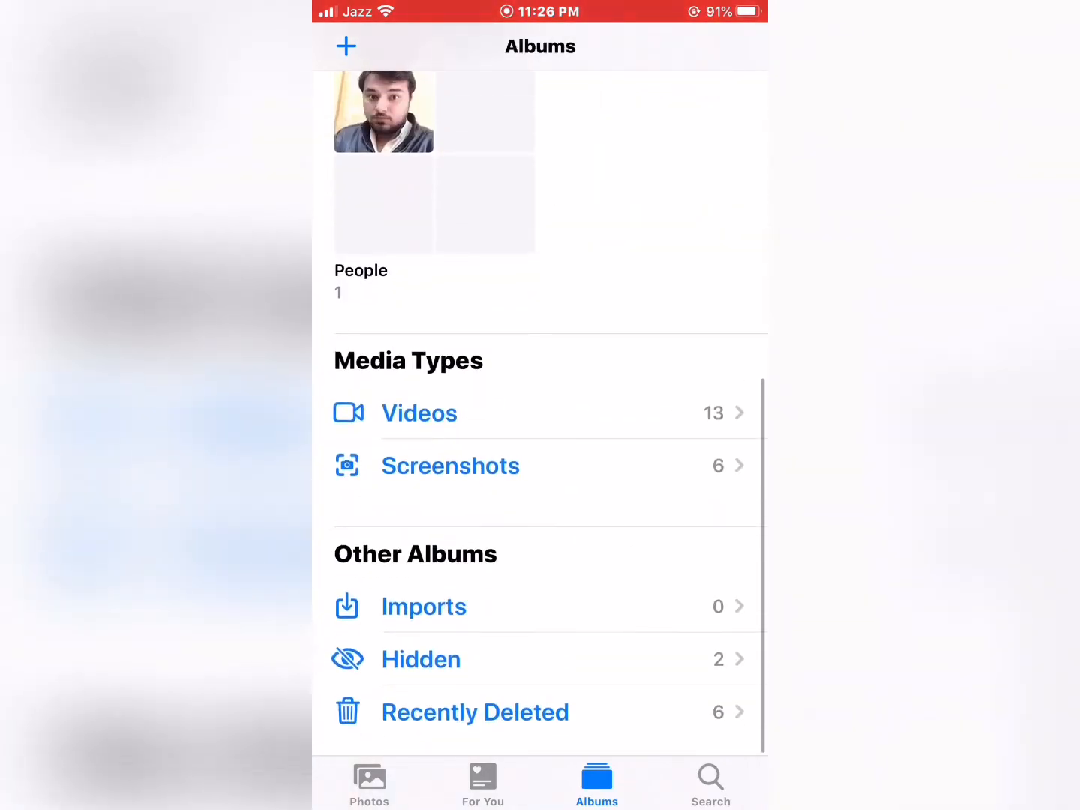
click(421, 660)
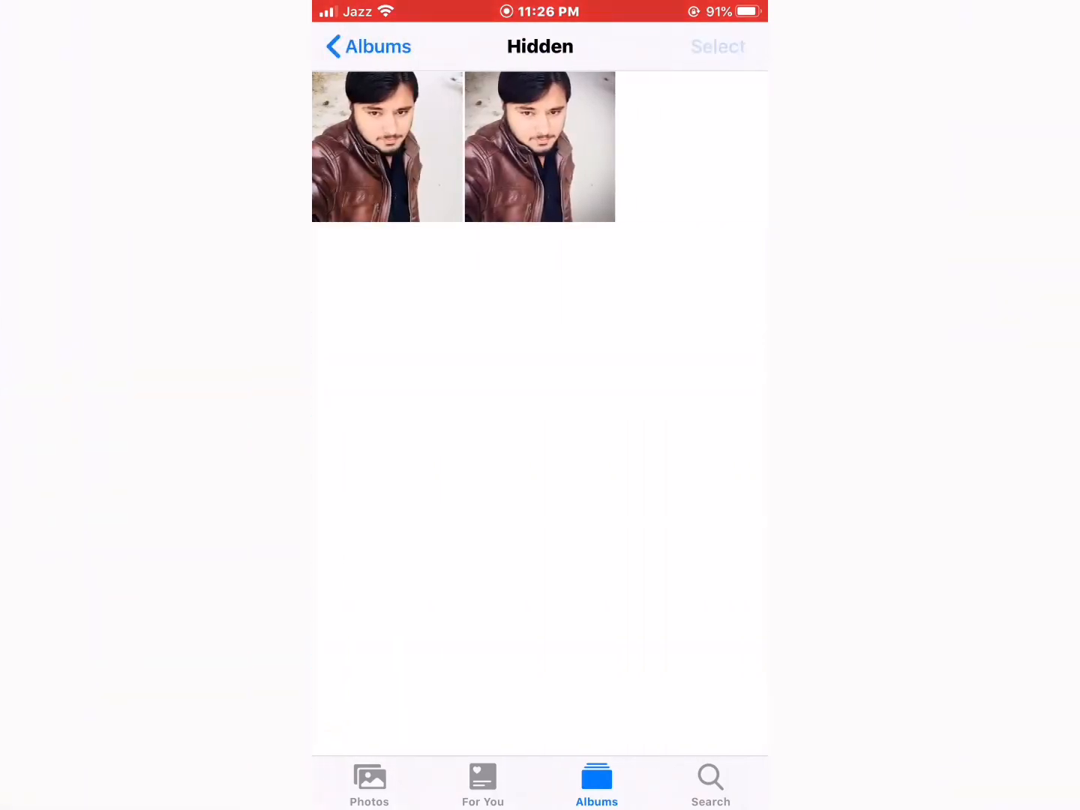
Step: Select both hidden selfies, unhide them, and return to Albums
click(718, 47)
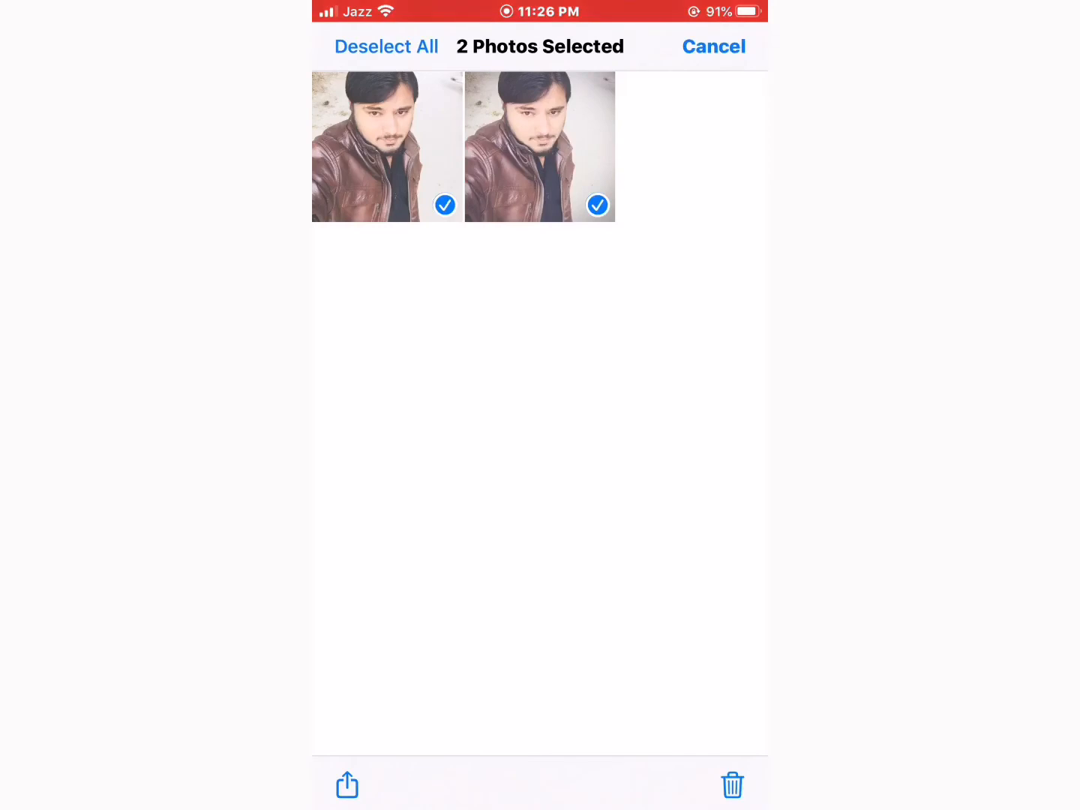
click(347, 785)
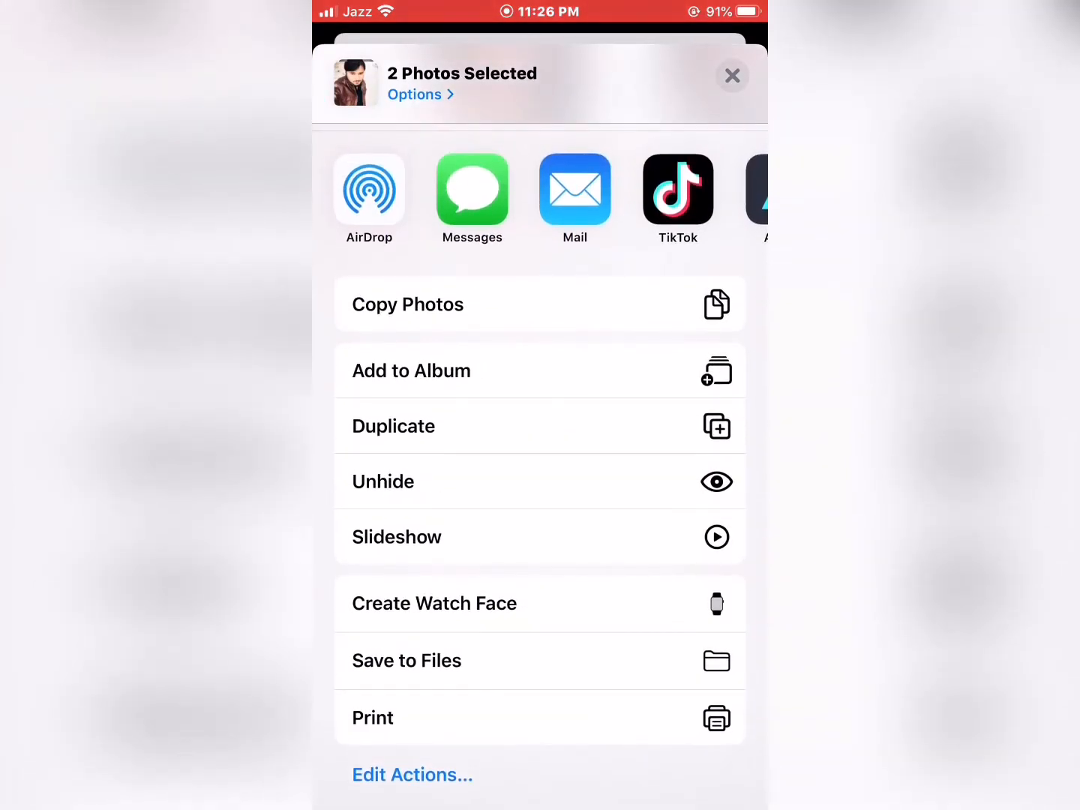
click(732, 76)
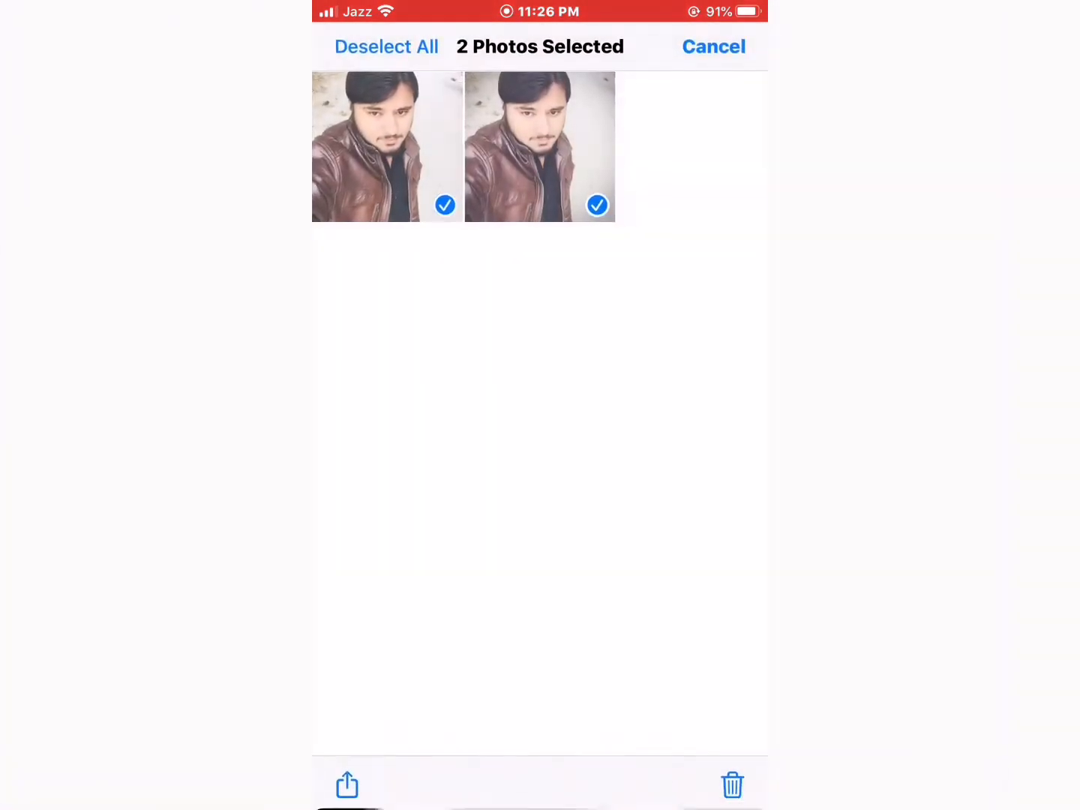
click(713, 46)
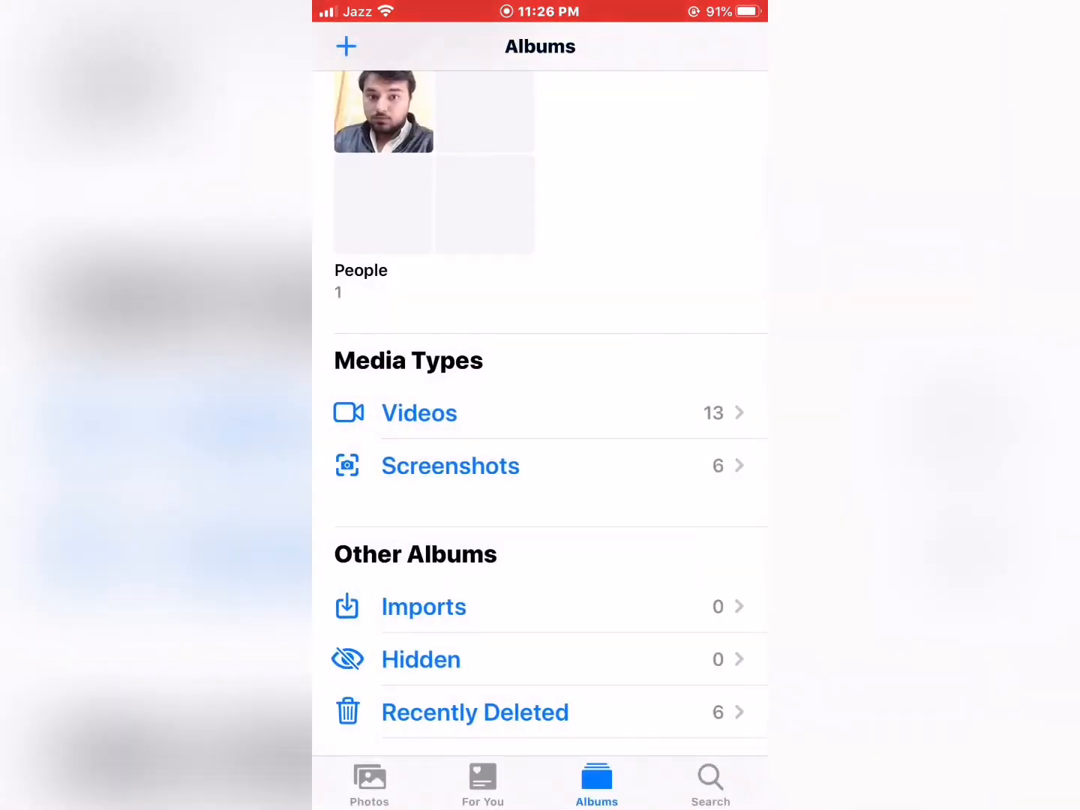